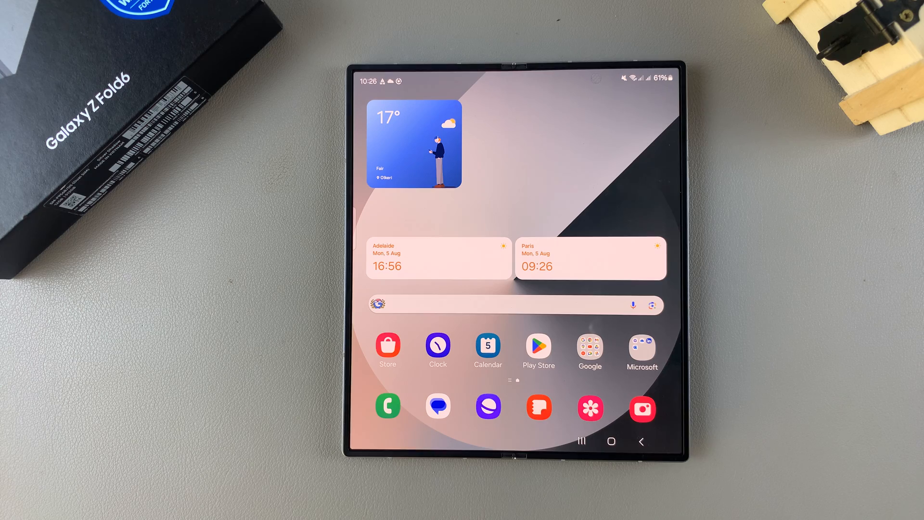
Swipe up on the home screen to reveal the app drawer
scroll("up", 3)
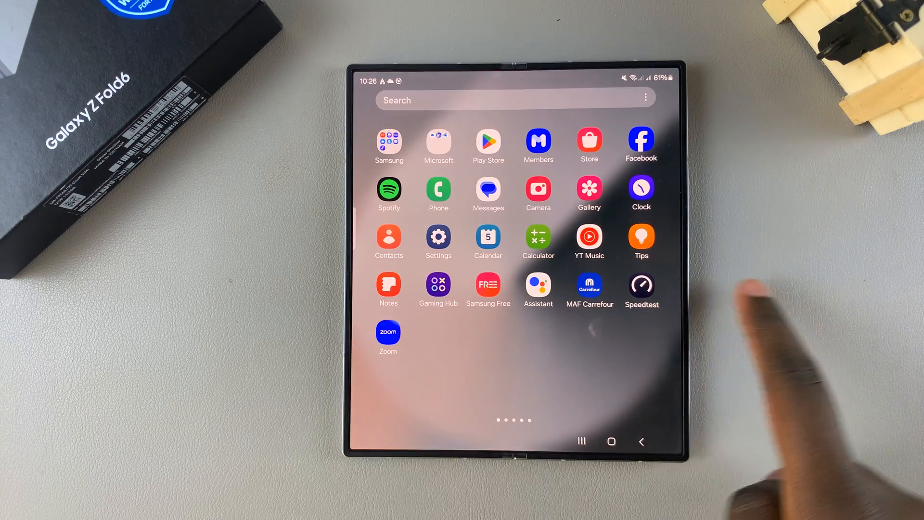
Launch Settings and scroll its category list down to Security and privacy
left_click(438, 239)
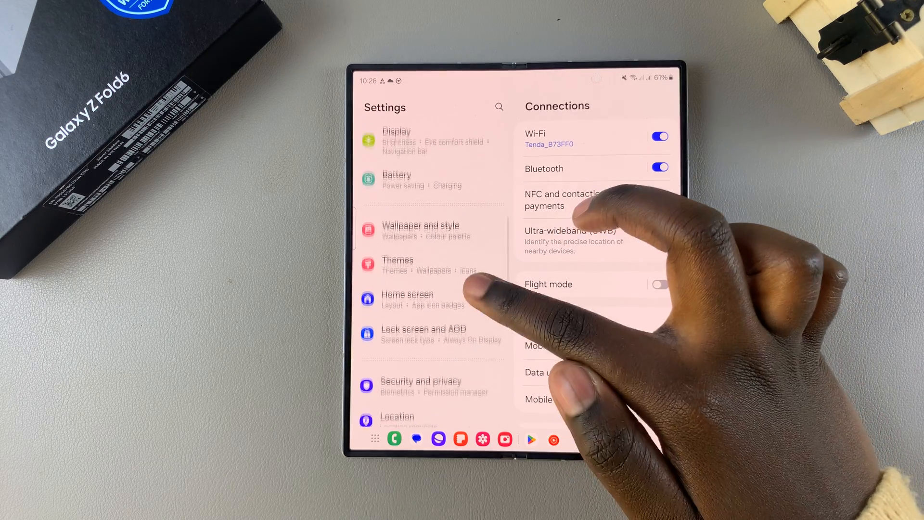
scroll("down", 3)
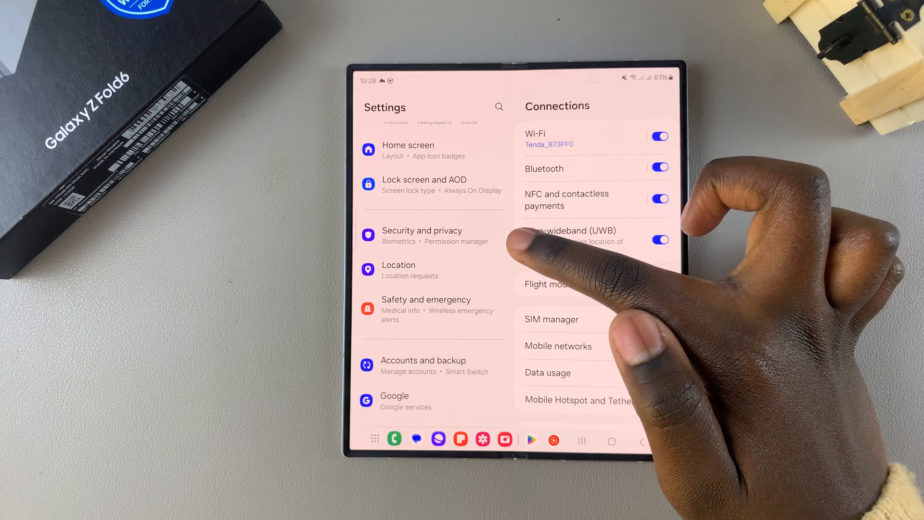
Enter Security and privacy and scroll down to the Auto Blocker option
left_click(421, 236)
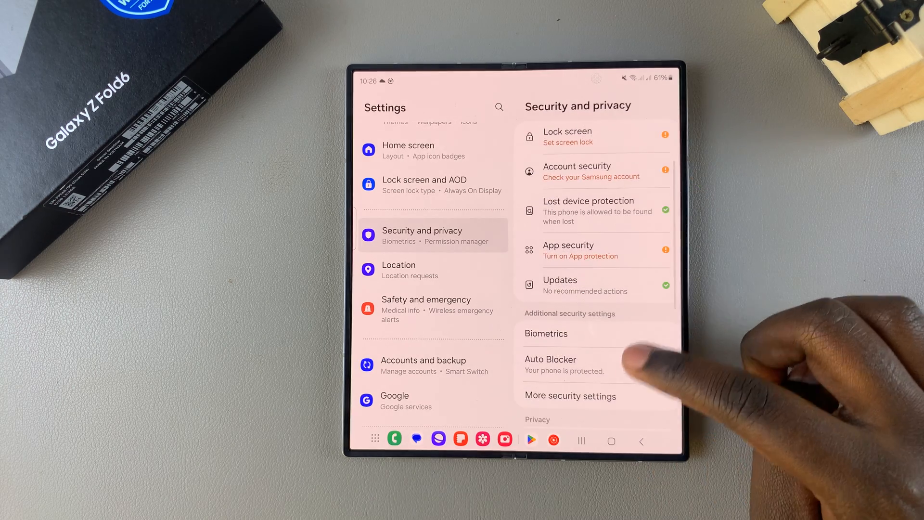
scroll("up", 3)
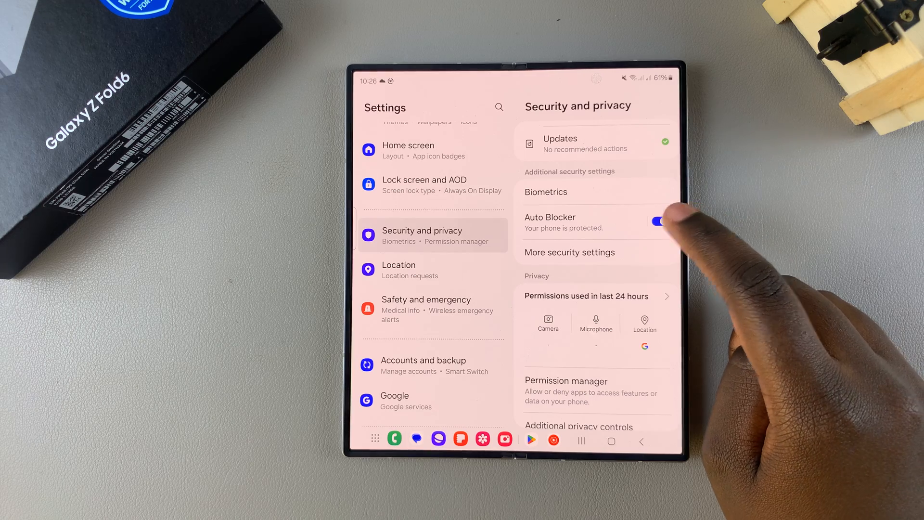
Turn Auto Blocker off with confirmation, then switch it back on
left_click(658, 221)
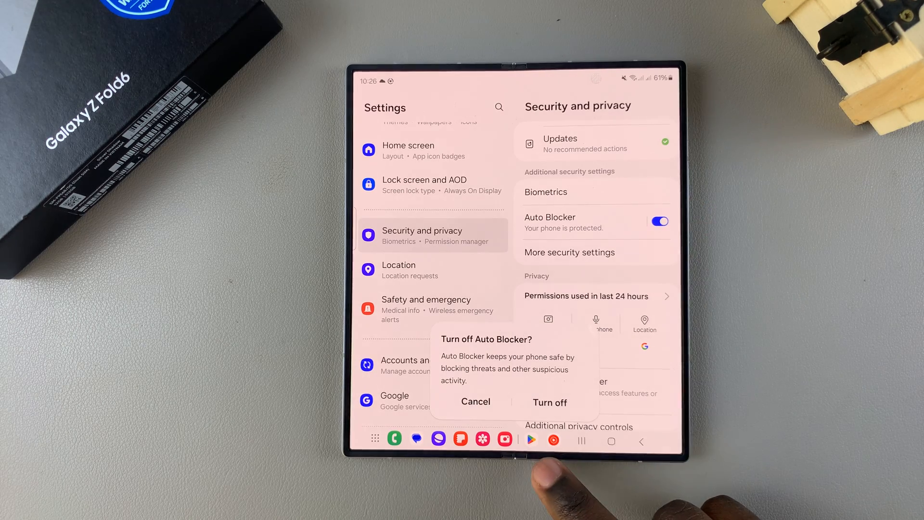
left_click(550, 402)
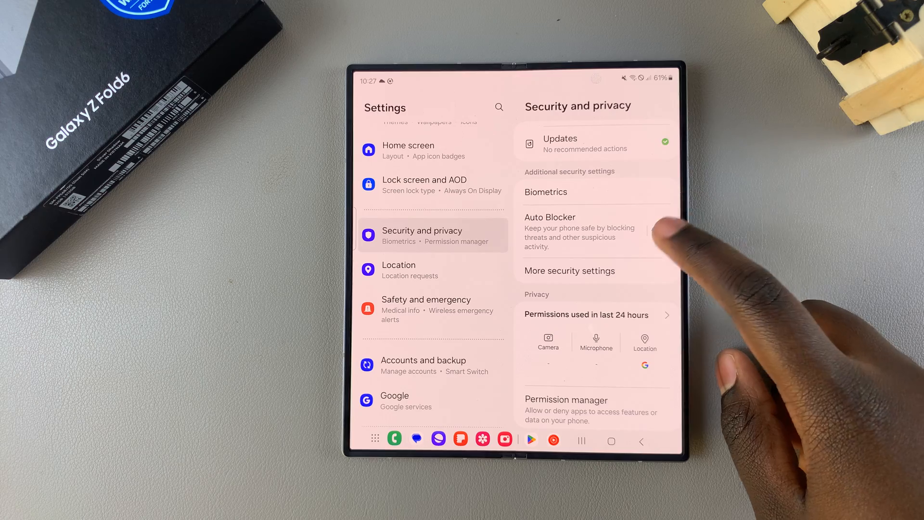
left_click(658, 221)
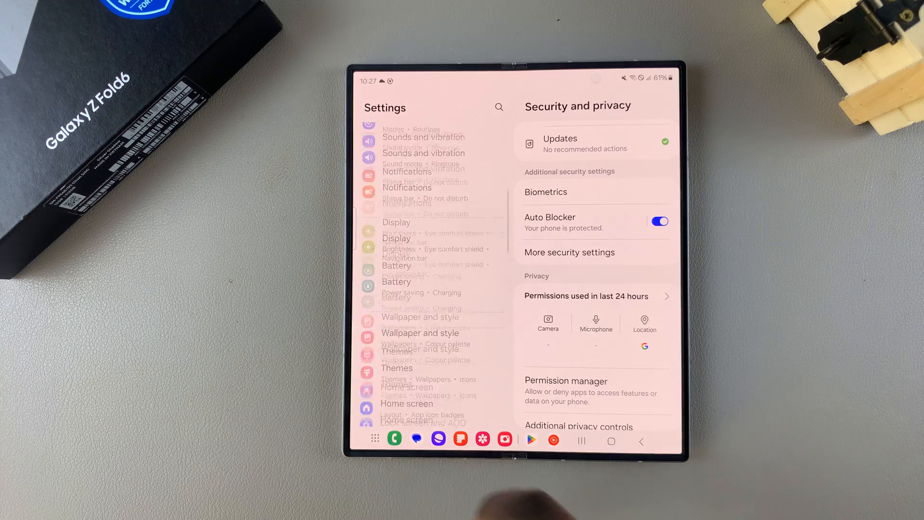
Leave Settings via Recents and return to the home screen
left_click(612, 441)
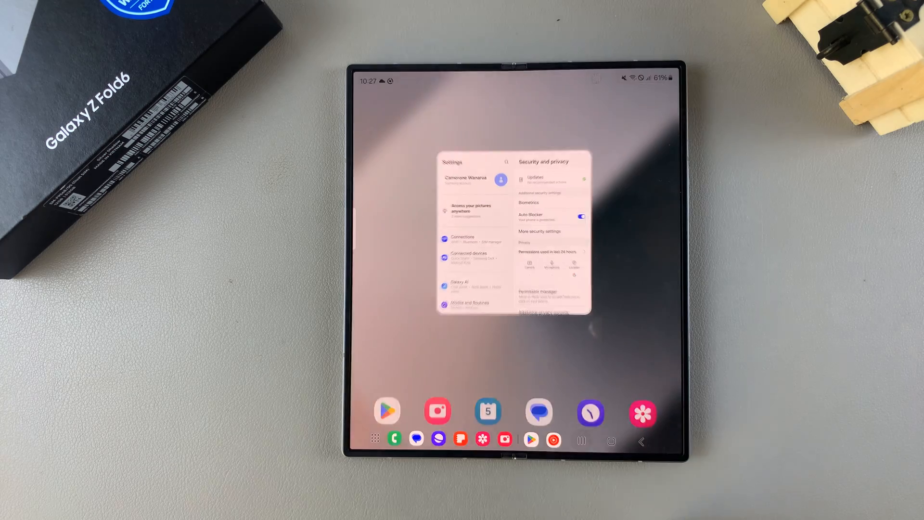
left_click(611, 441)
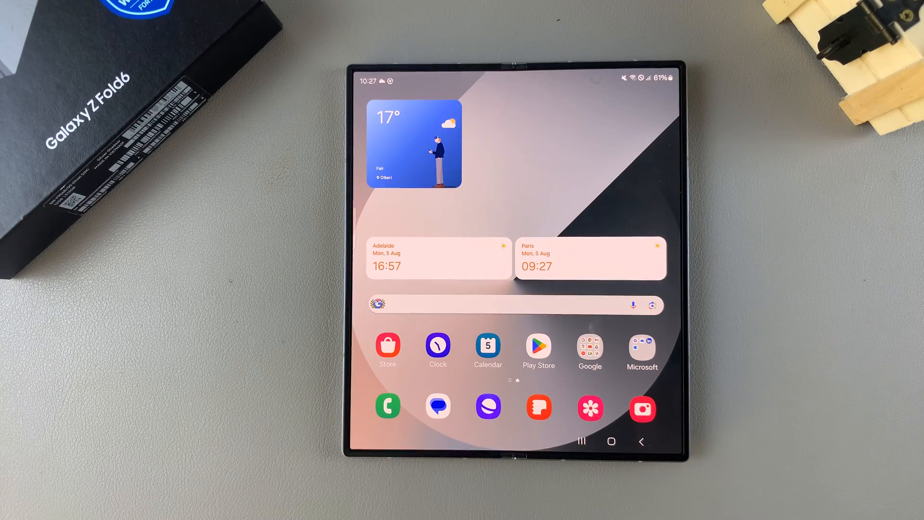